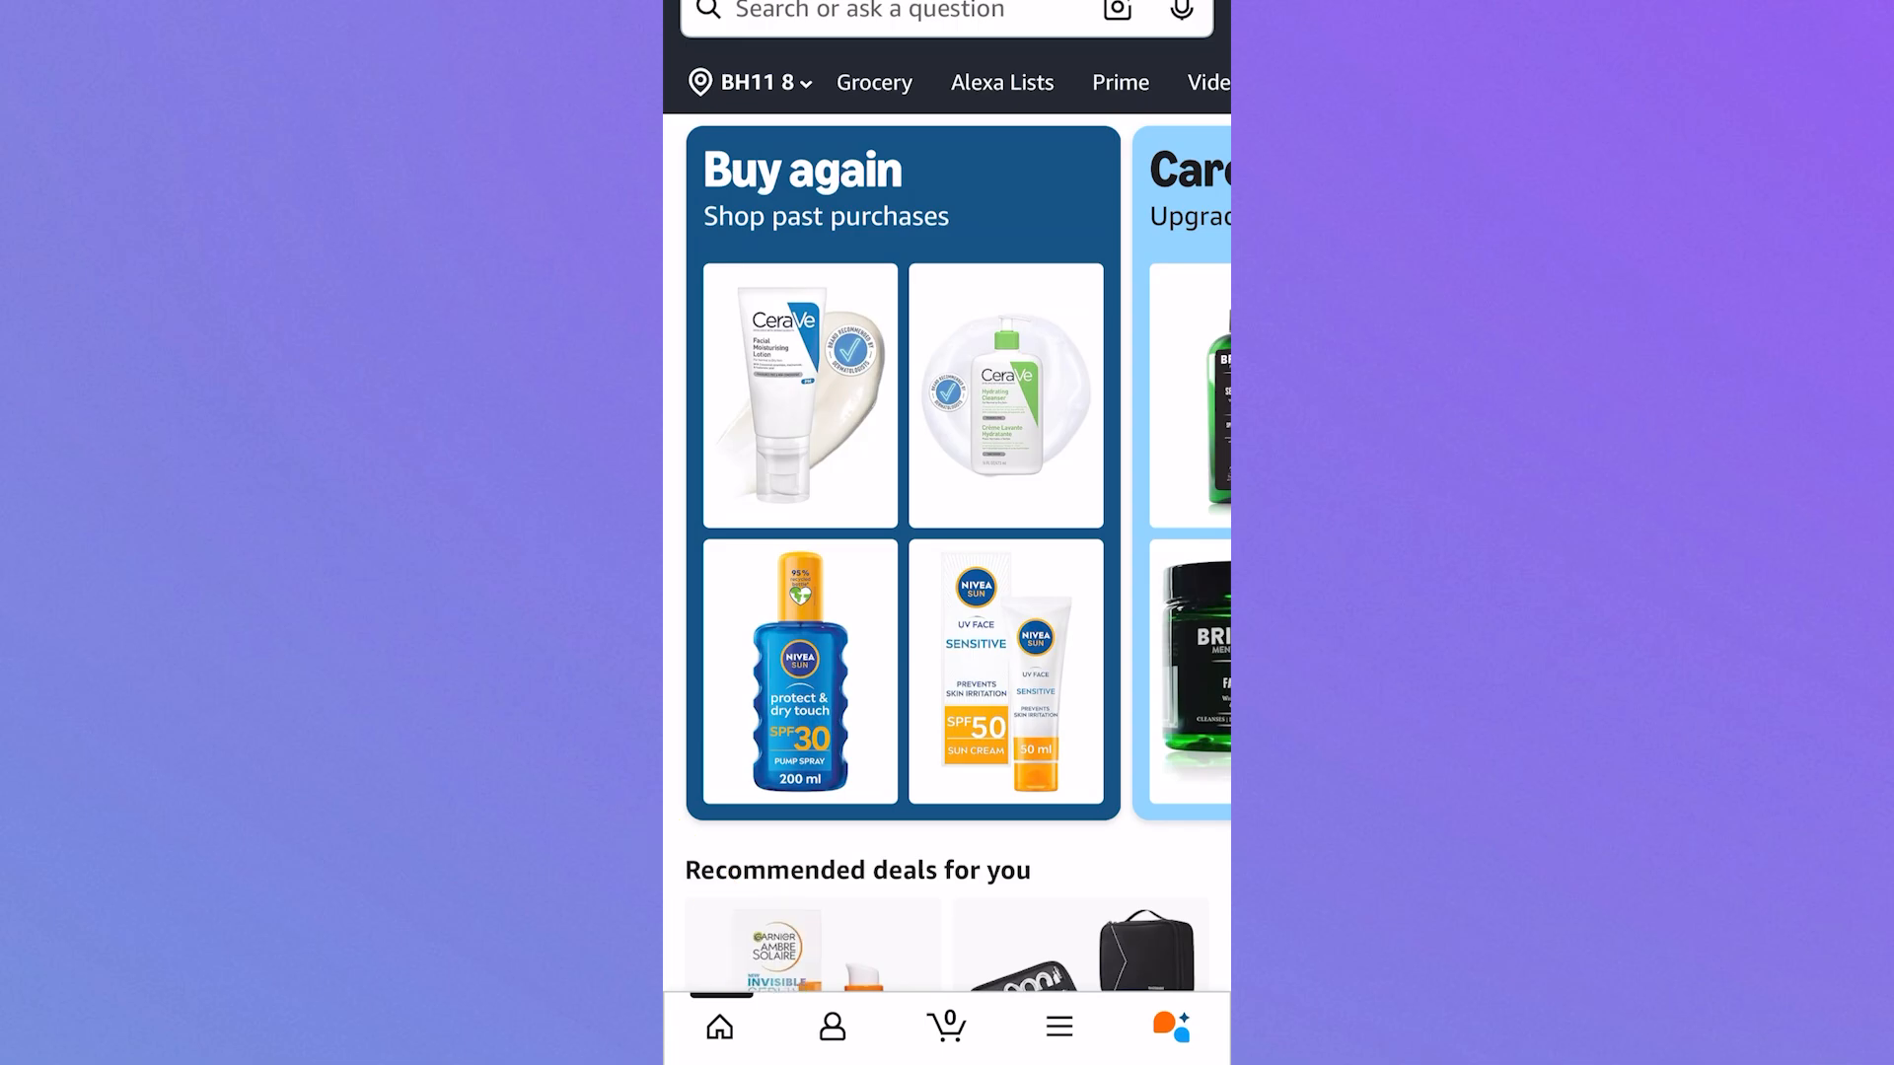
Step: Go from the profile icon to the account list and choose Memberships & Subscriptions
{"action": "left_click", "coordinate": [833, 1025]}
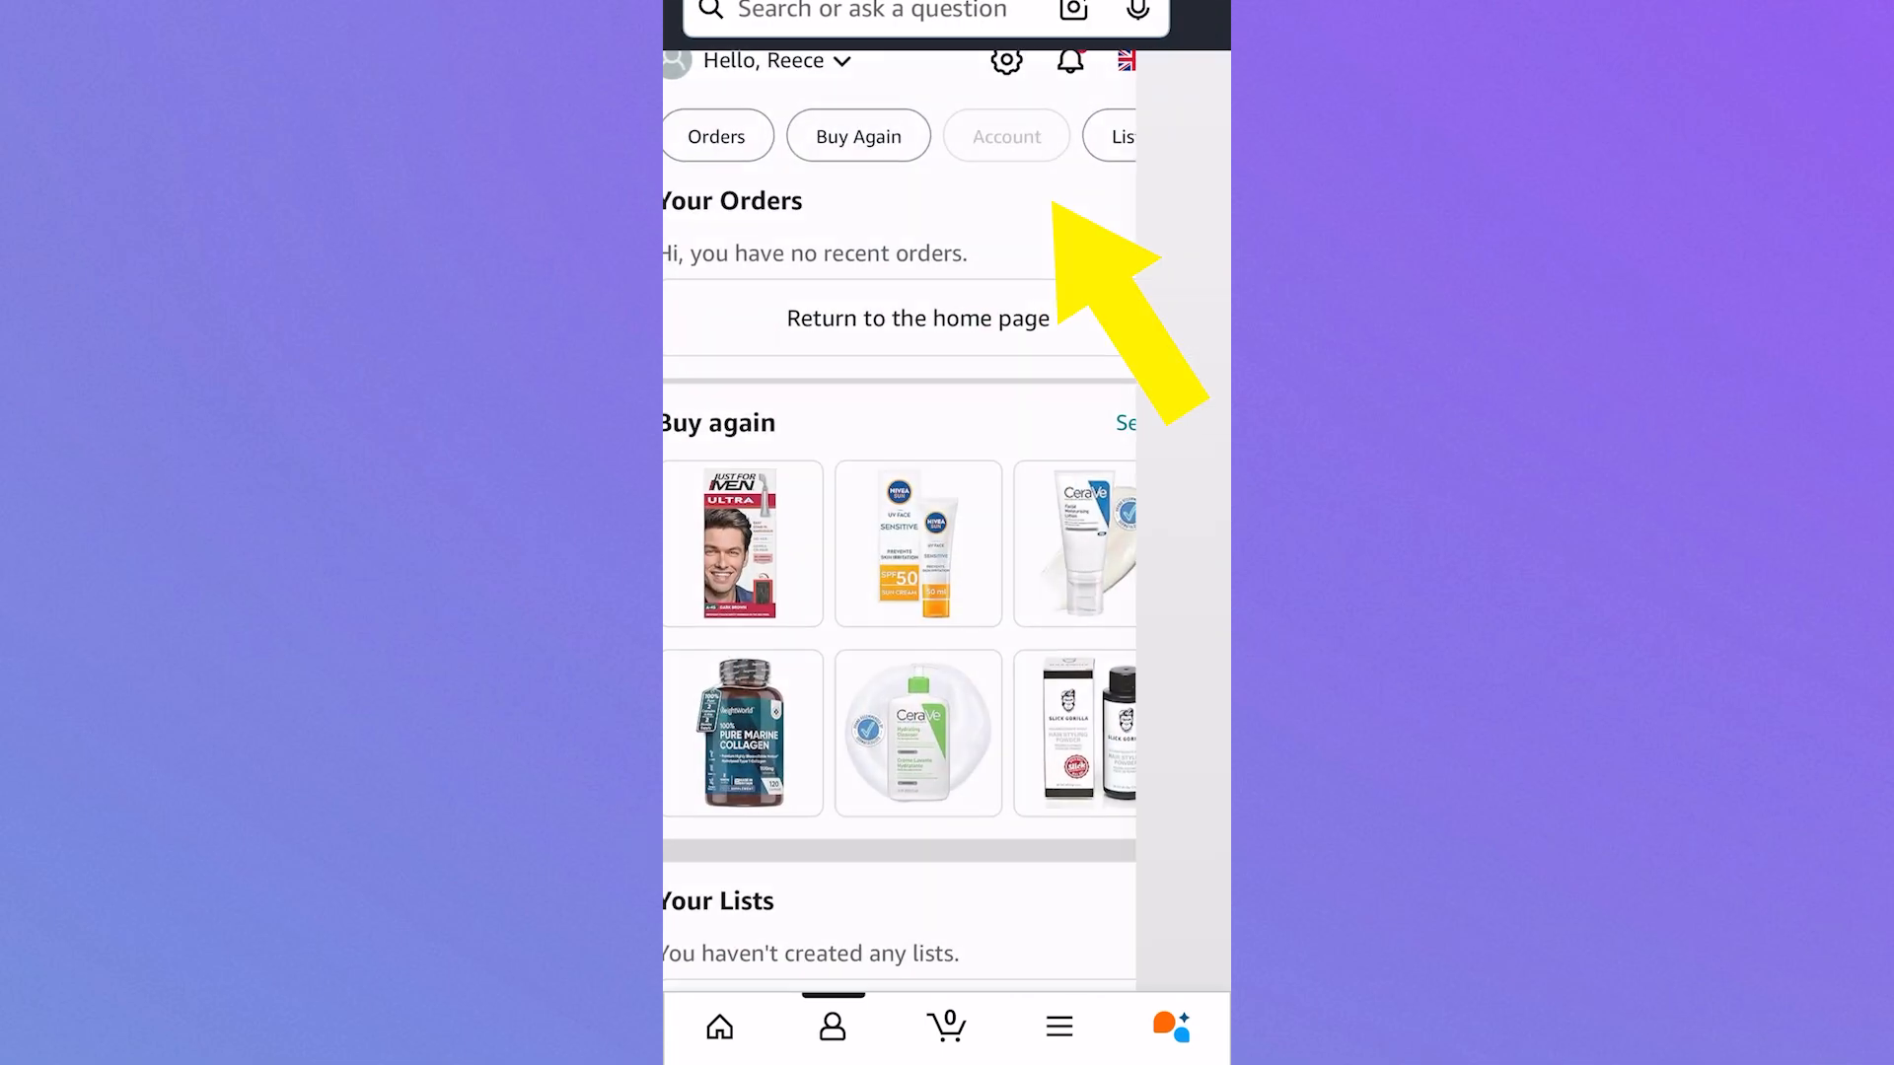
{"action": "left_click", "coordinate": [1006, 135]}
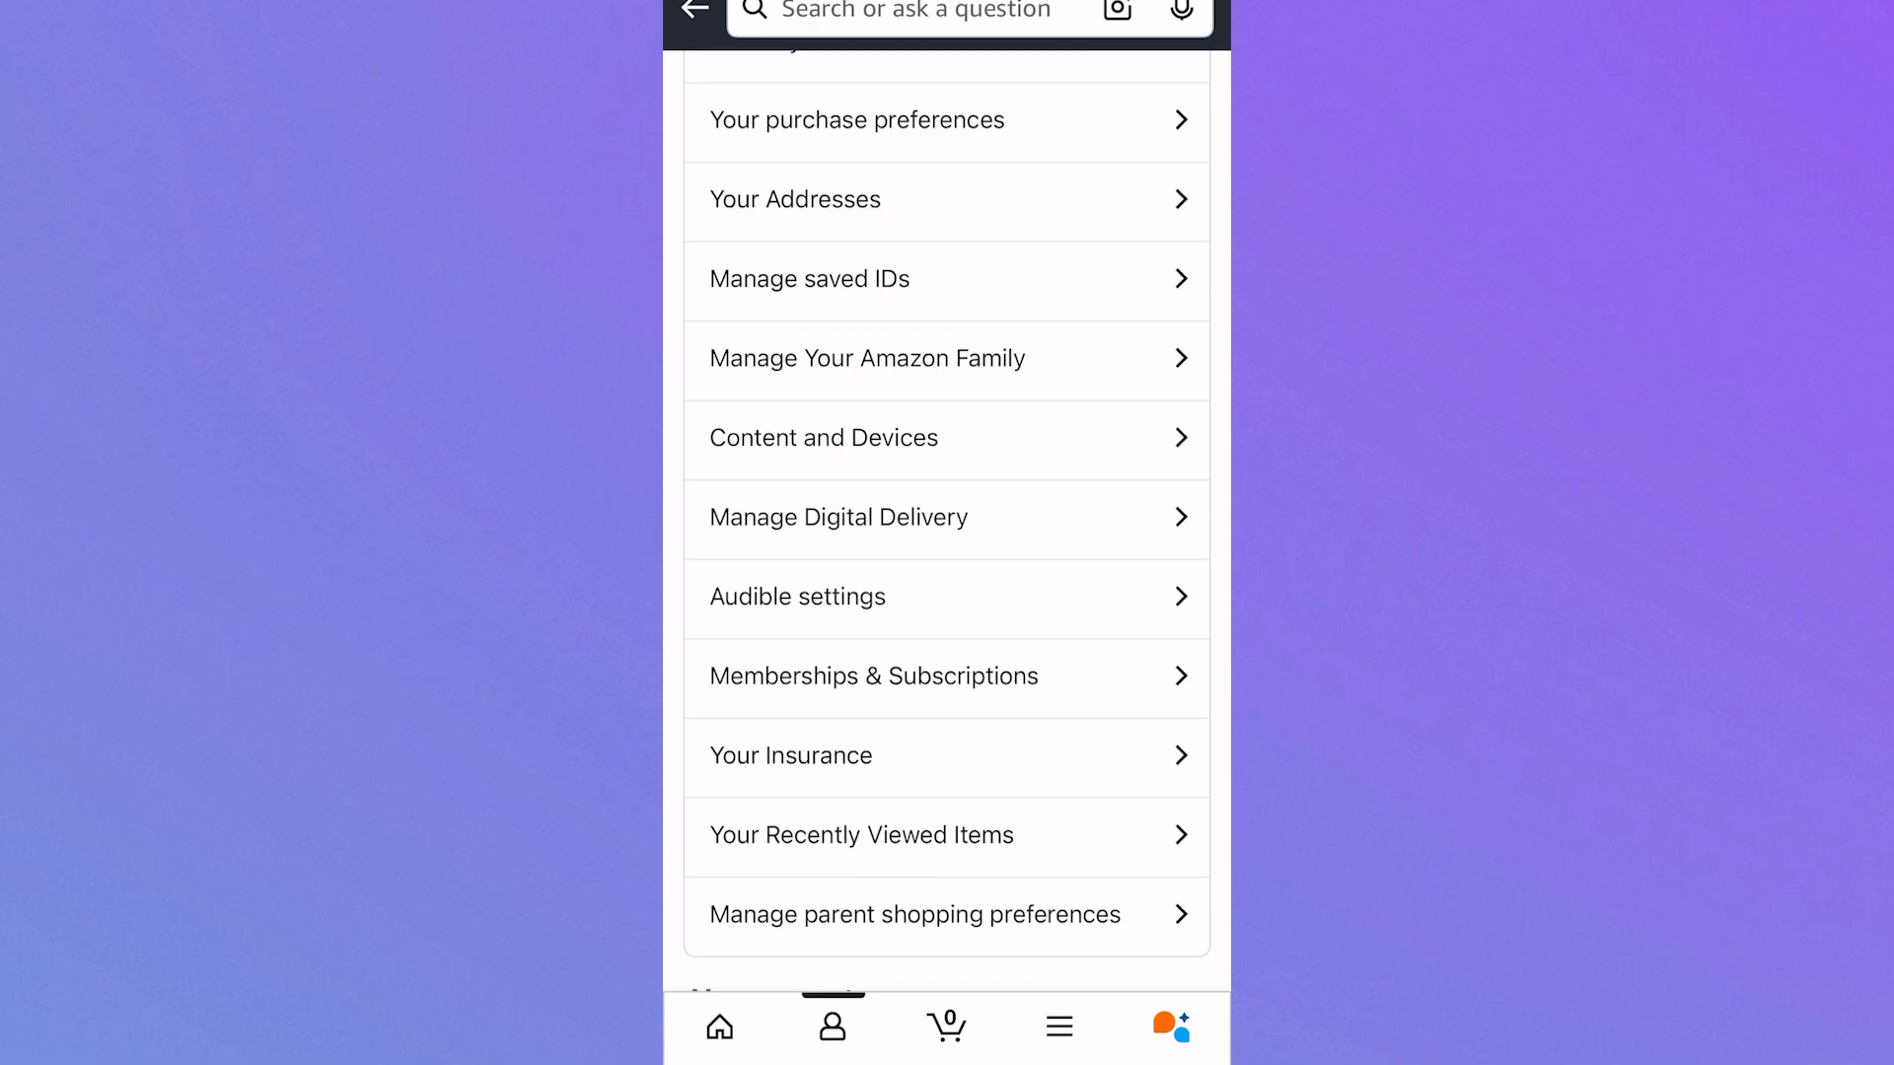
{"action": "left_click", "coordinate": [872, 675]}
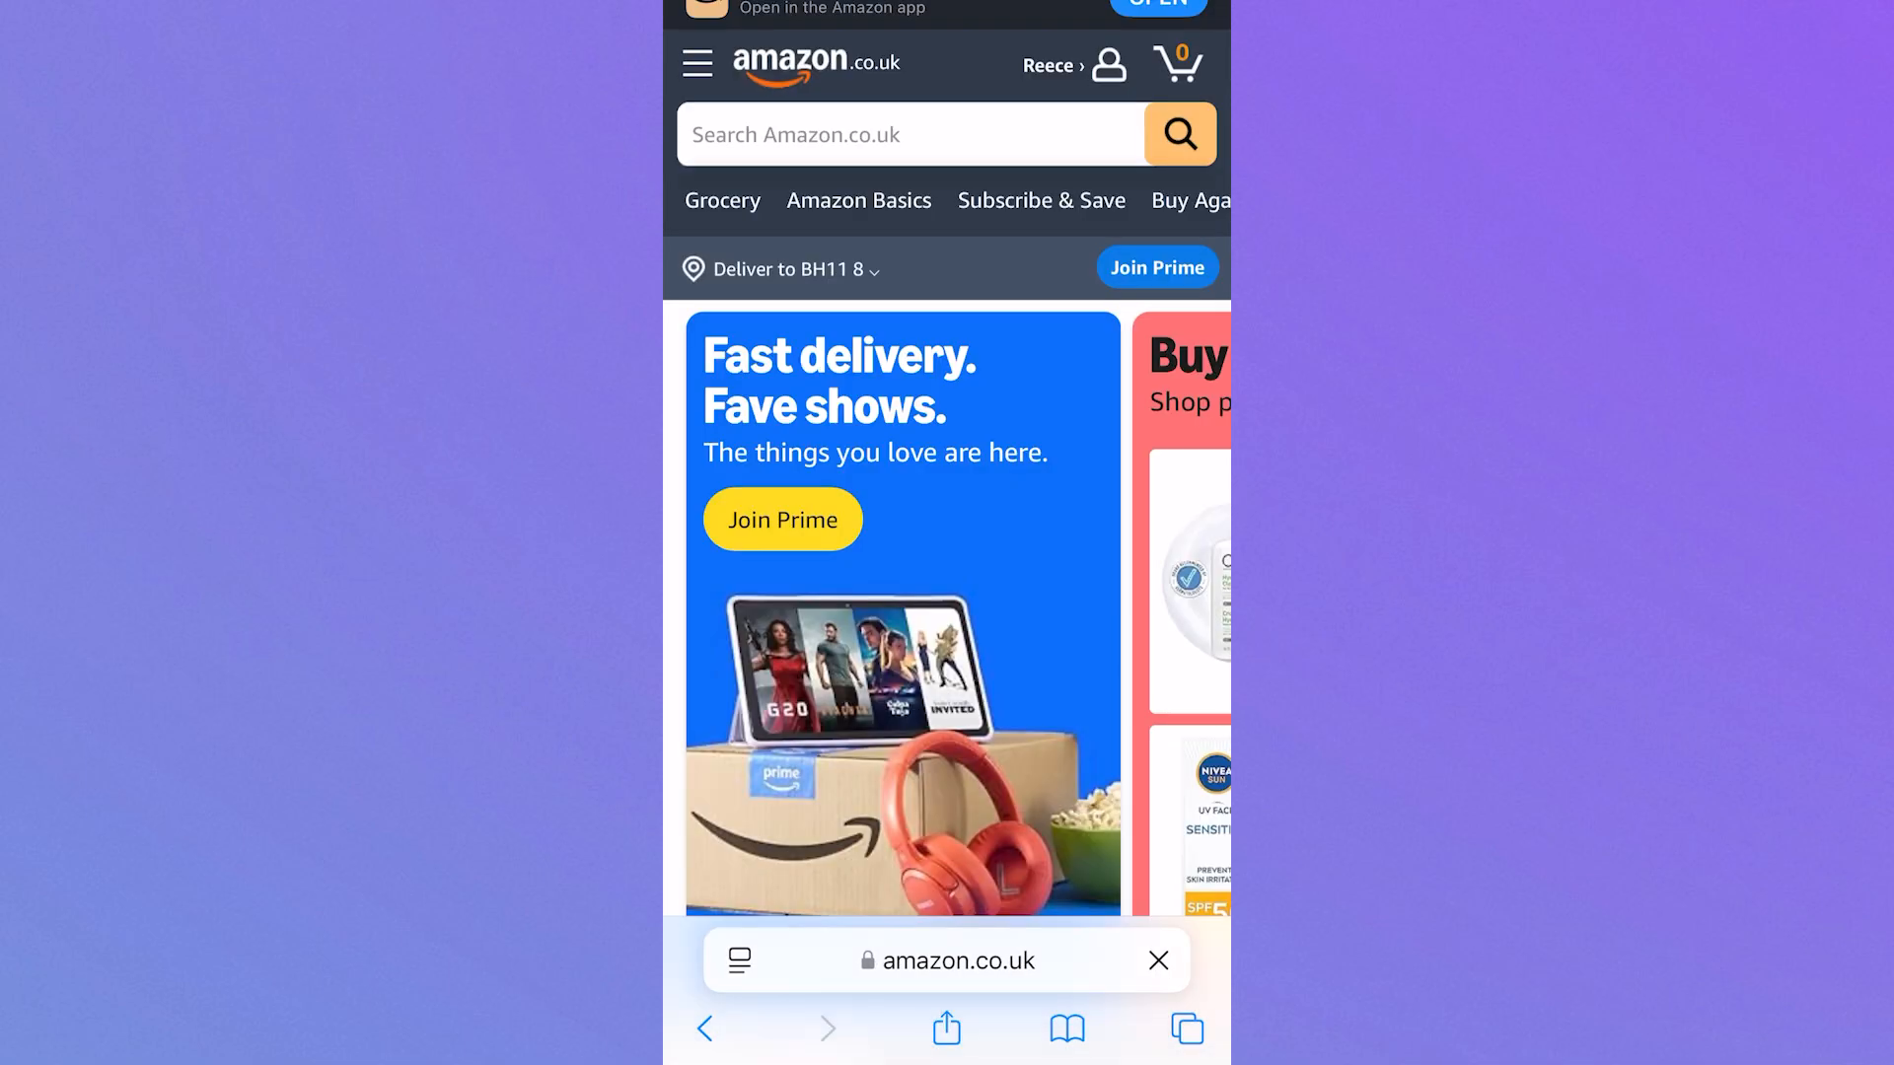
Step: From the Amazon.co.uk account panel, reach Your Memberships & Subscriptions showing Kindle Unlimited at £9.49 a month
{"action": "left_click", "coordinate": [1156, 960]}
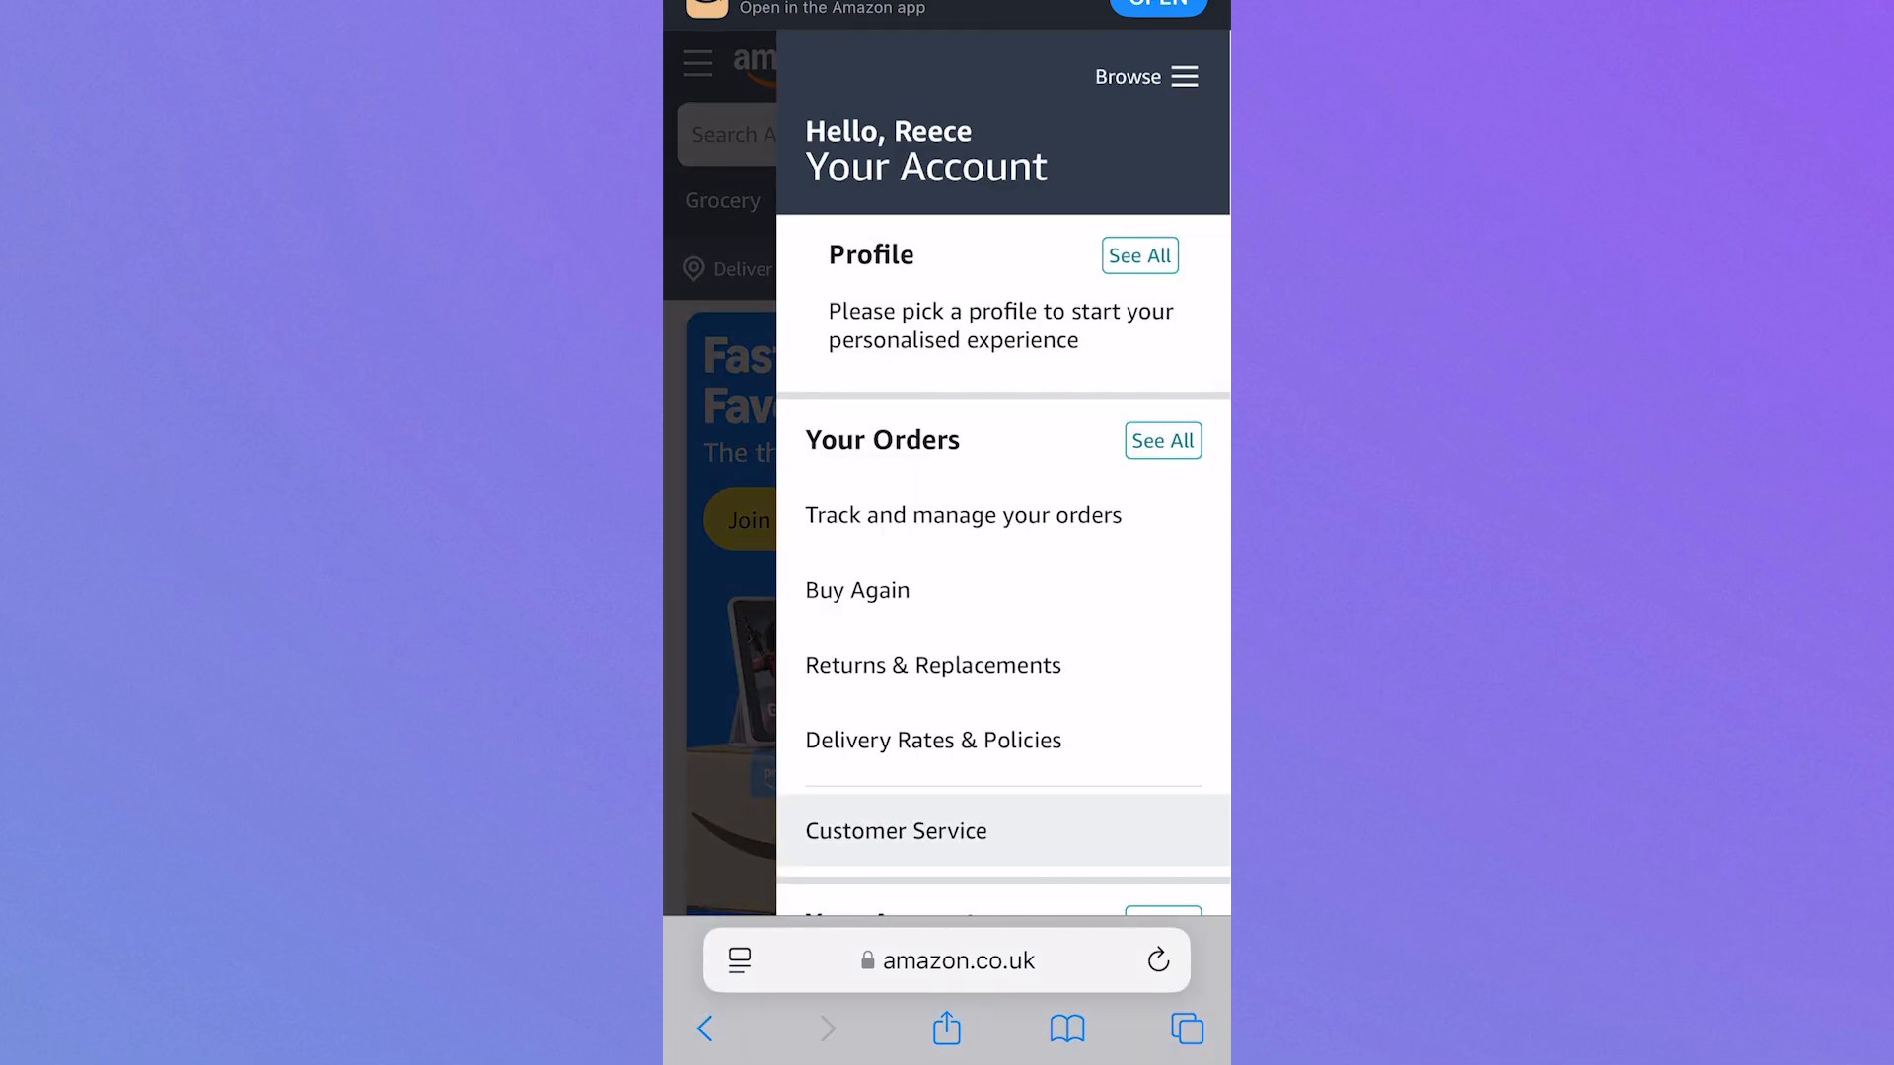
{"action": "scroll", "scroll_direction": "down", "scroll_amount": 3}
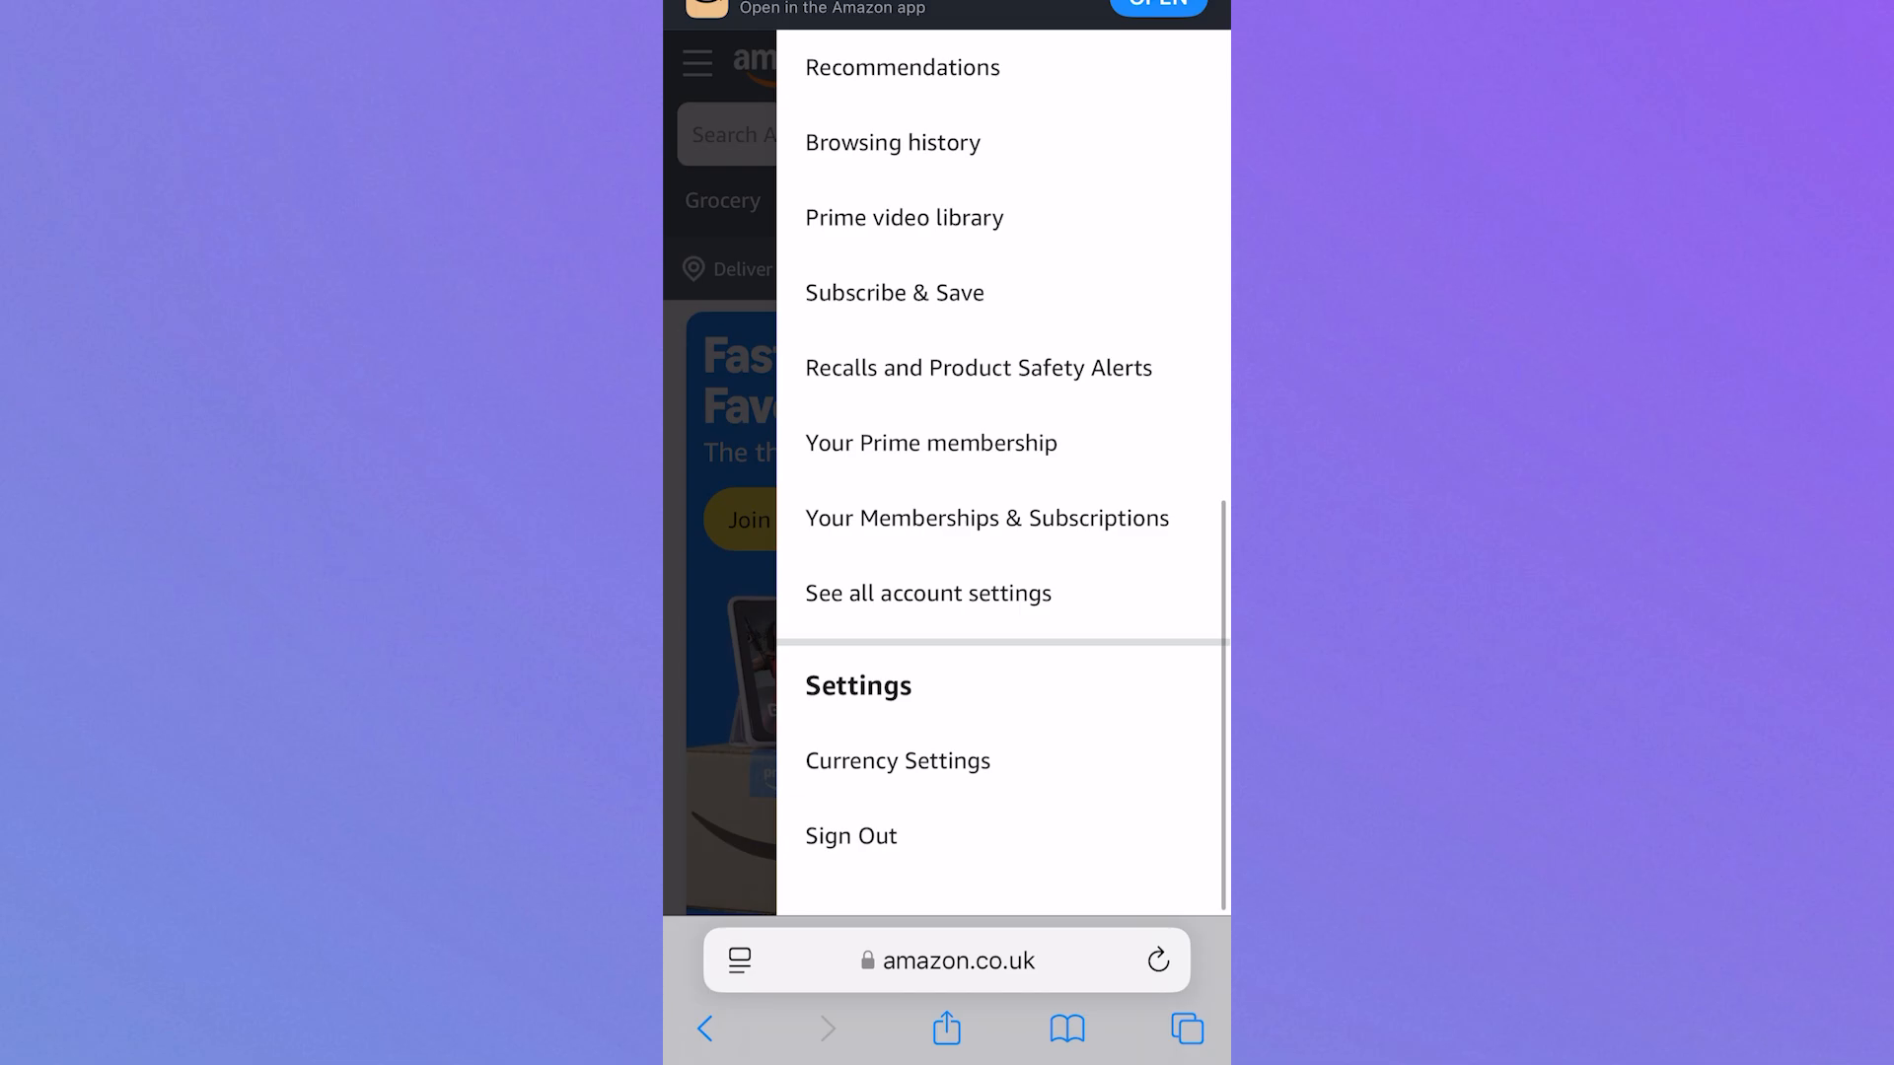
{"action": "left_click", "coordinate": [986, 518]}
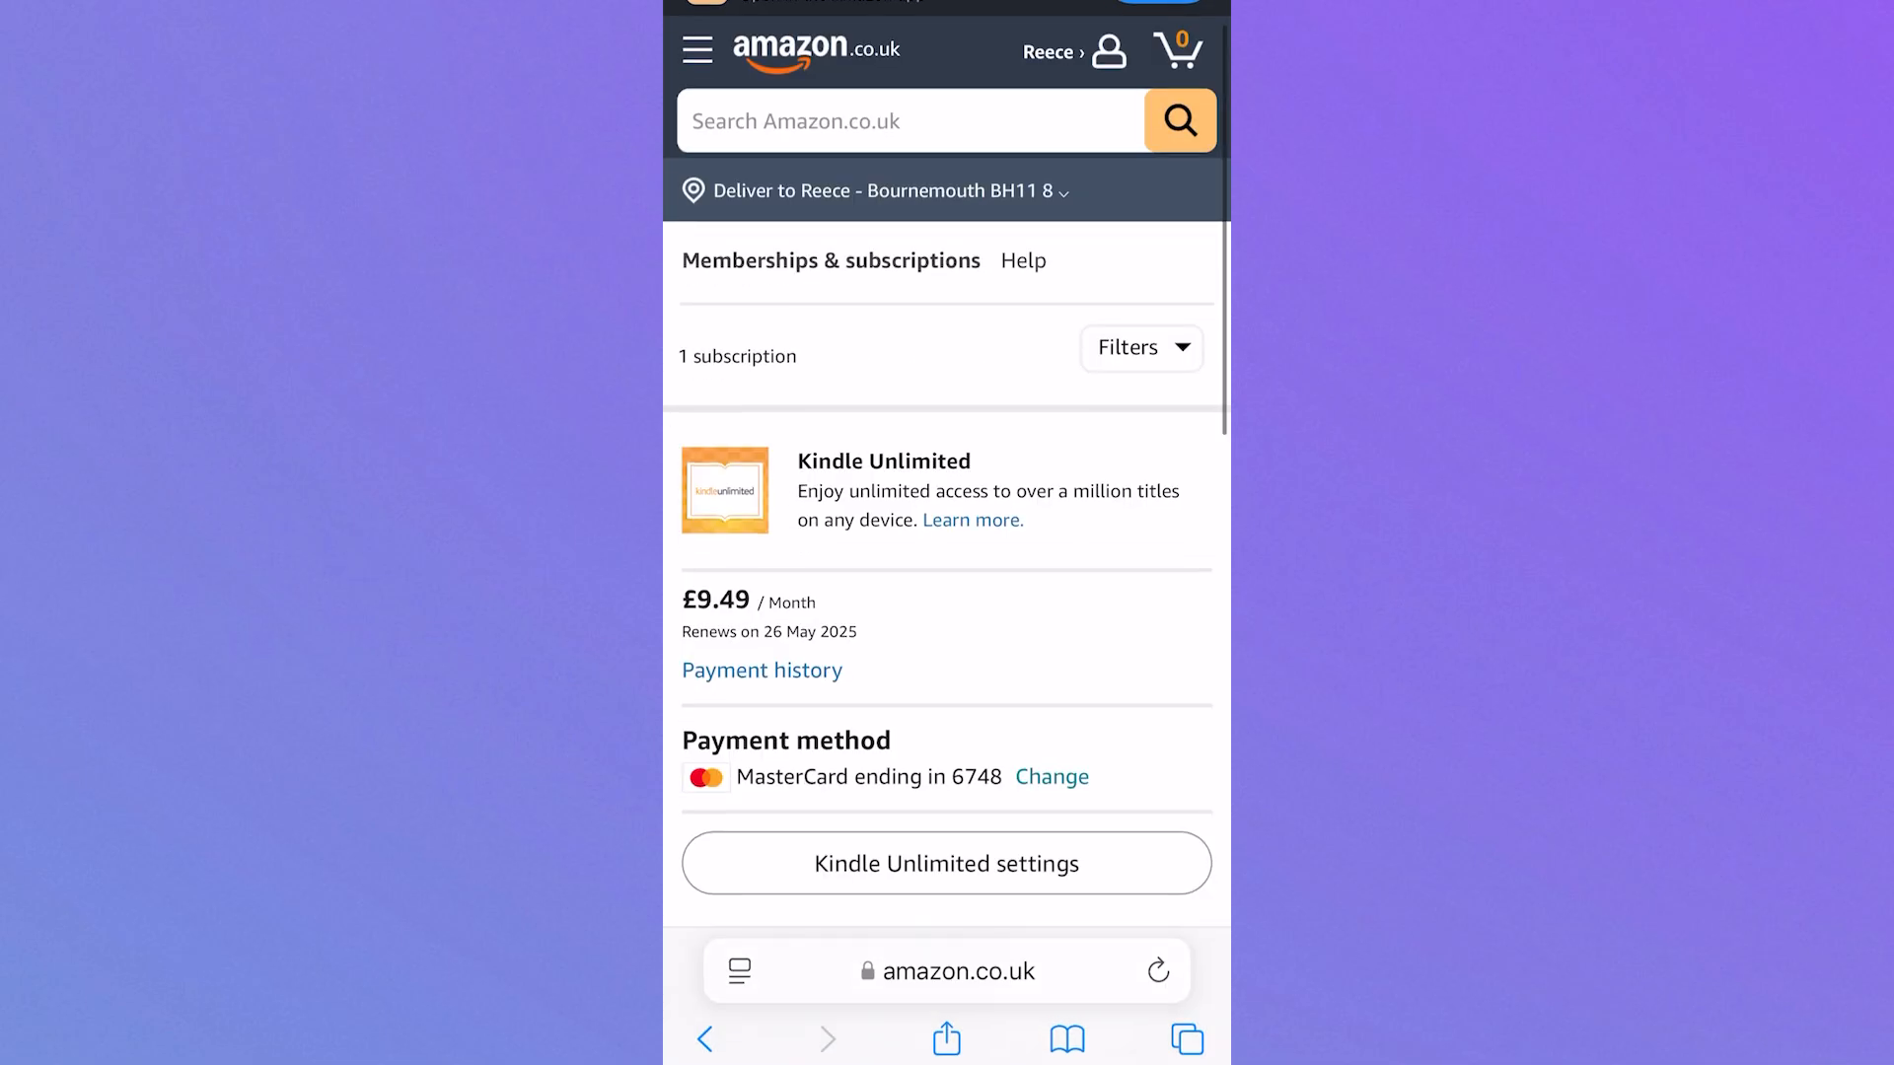
Step: Enter the Kindle Unlimited settings to reach the membership management page with next payment due 26 May 2025
{"action": "scroll", "scroll_direction": "down", "scroll_amount": 3}
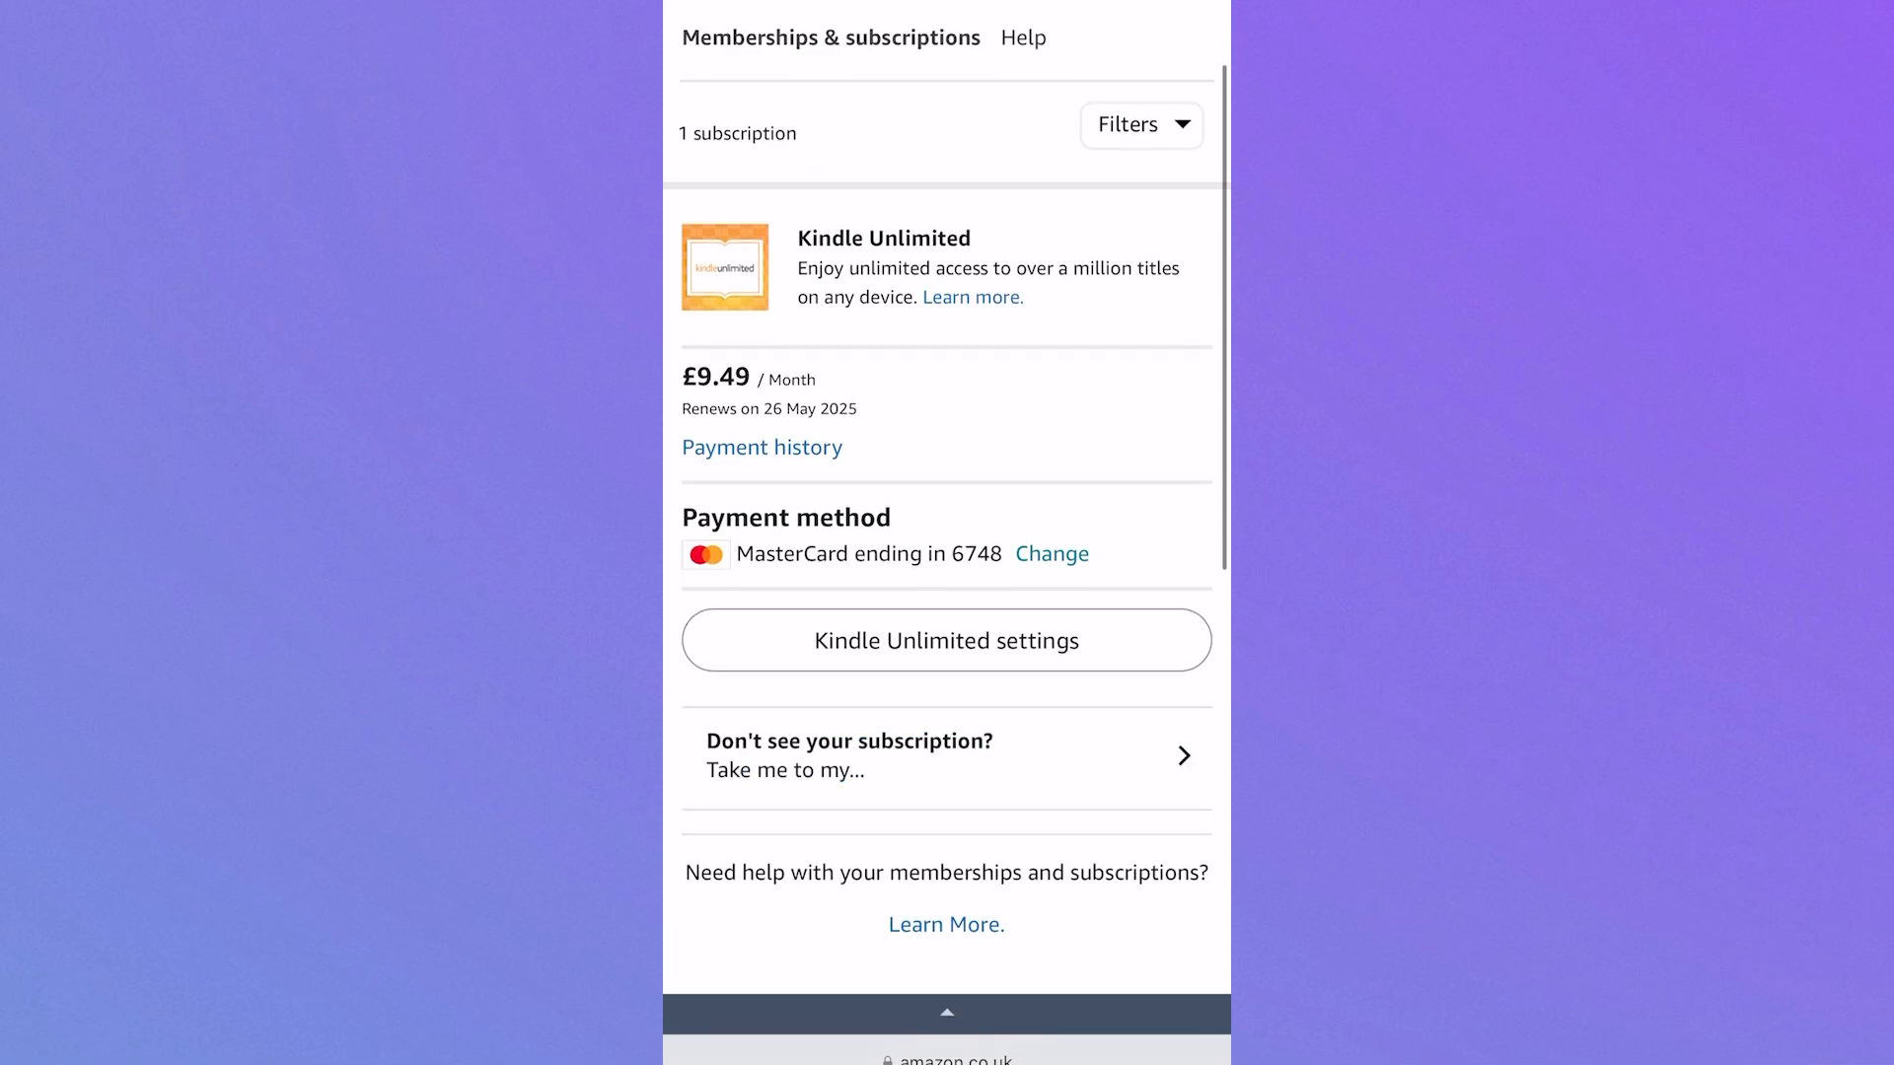
{"action": "left_click", "coordinate": [947, 640]}
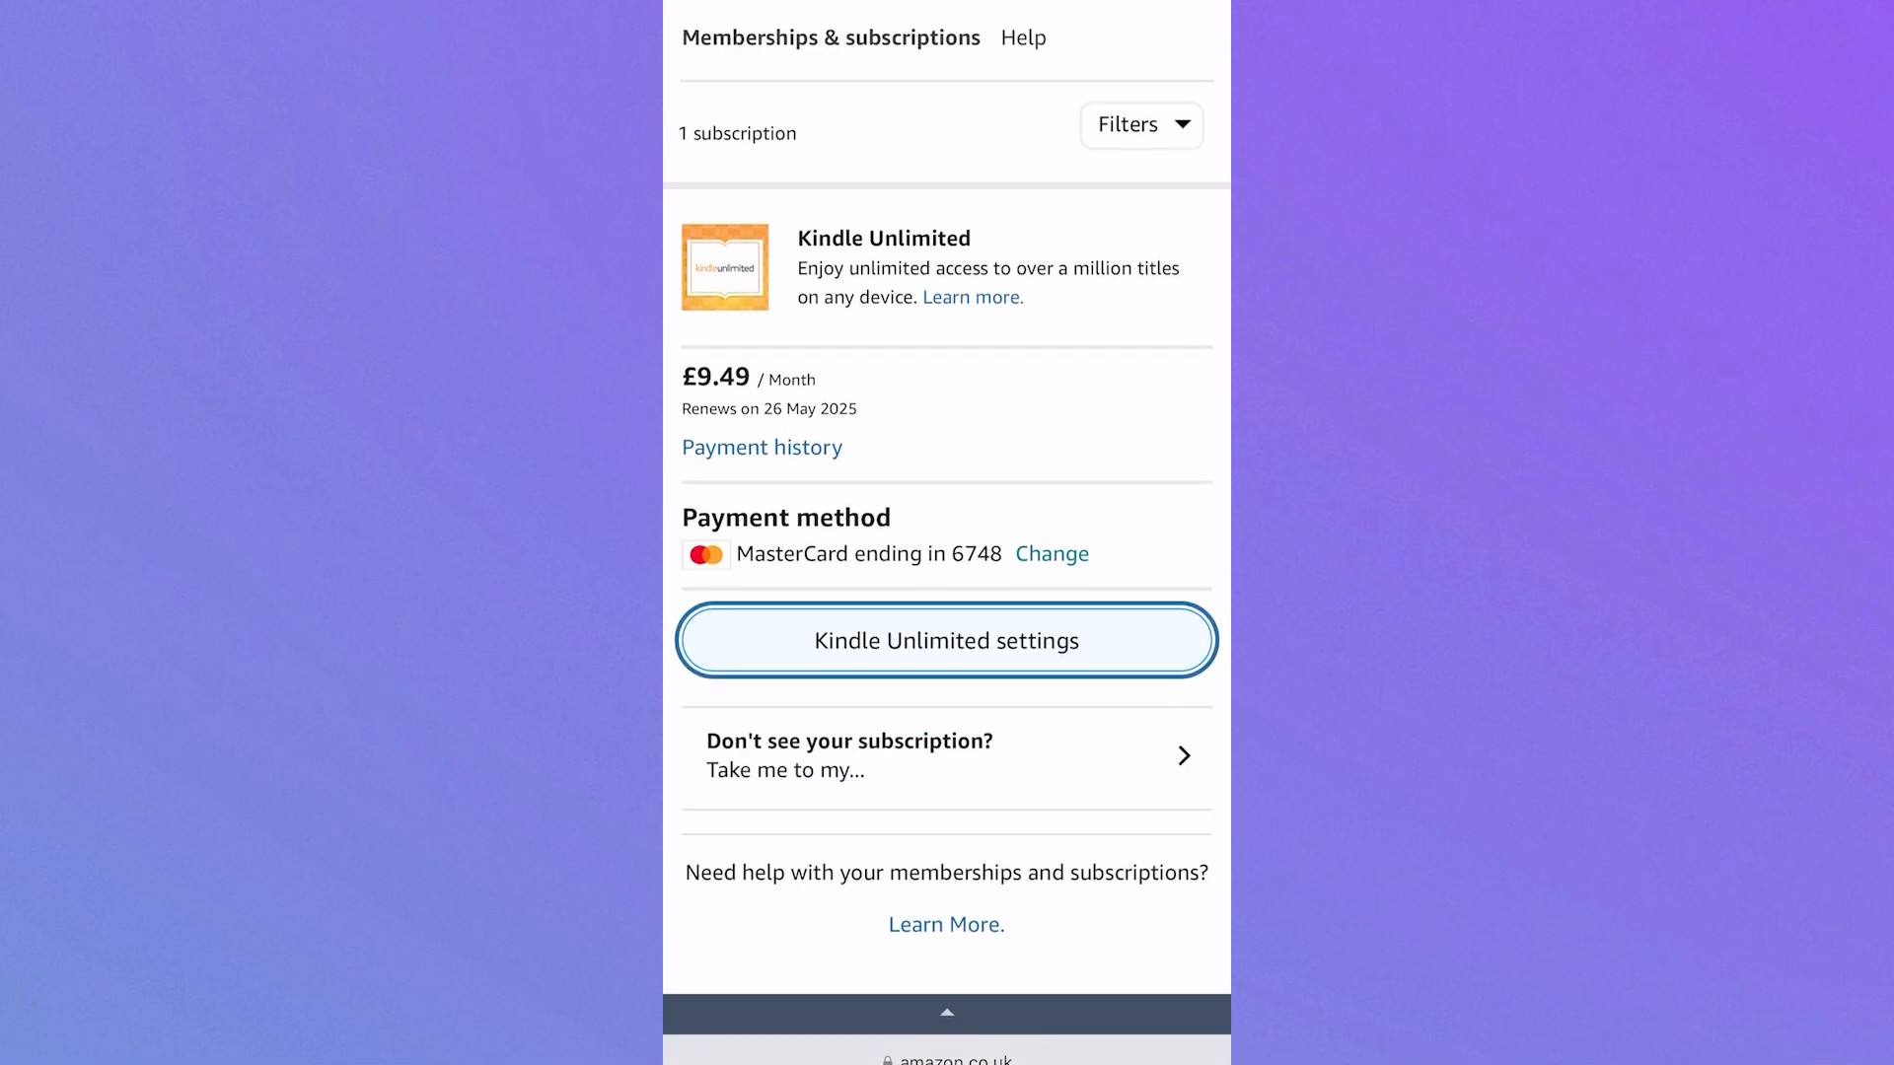
{"action": "left_click", "coordinate": [946, 640]}
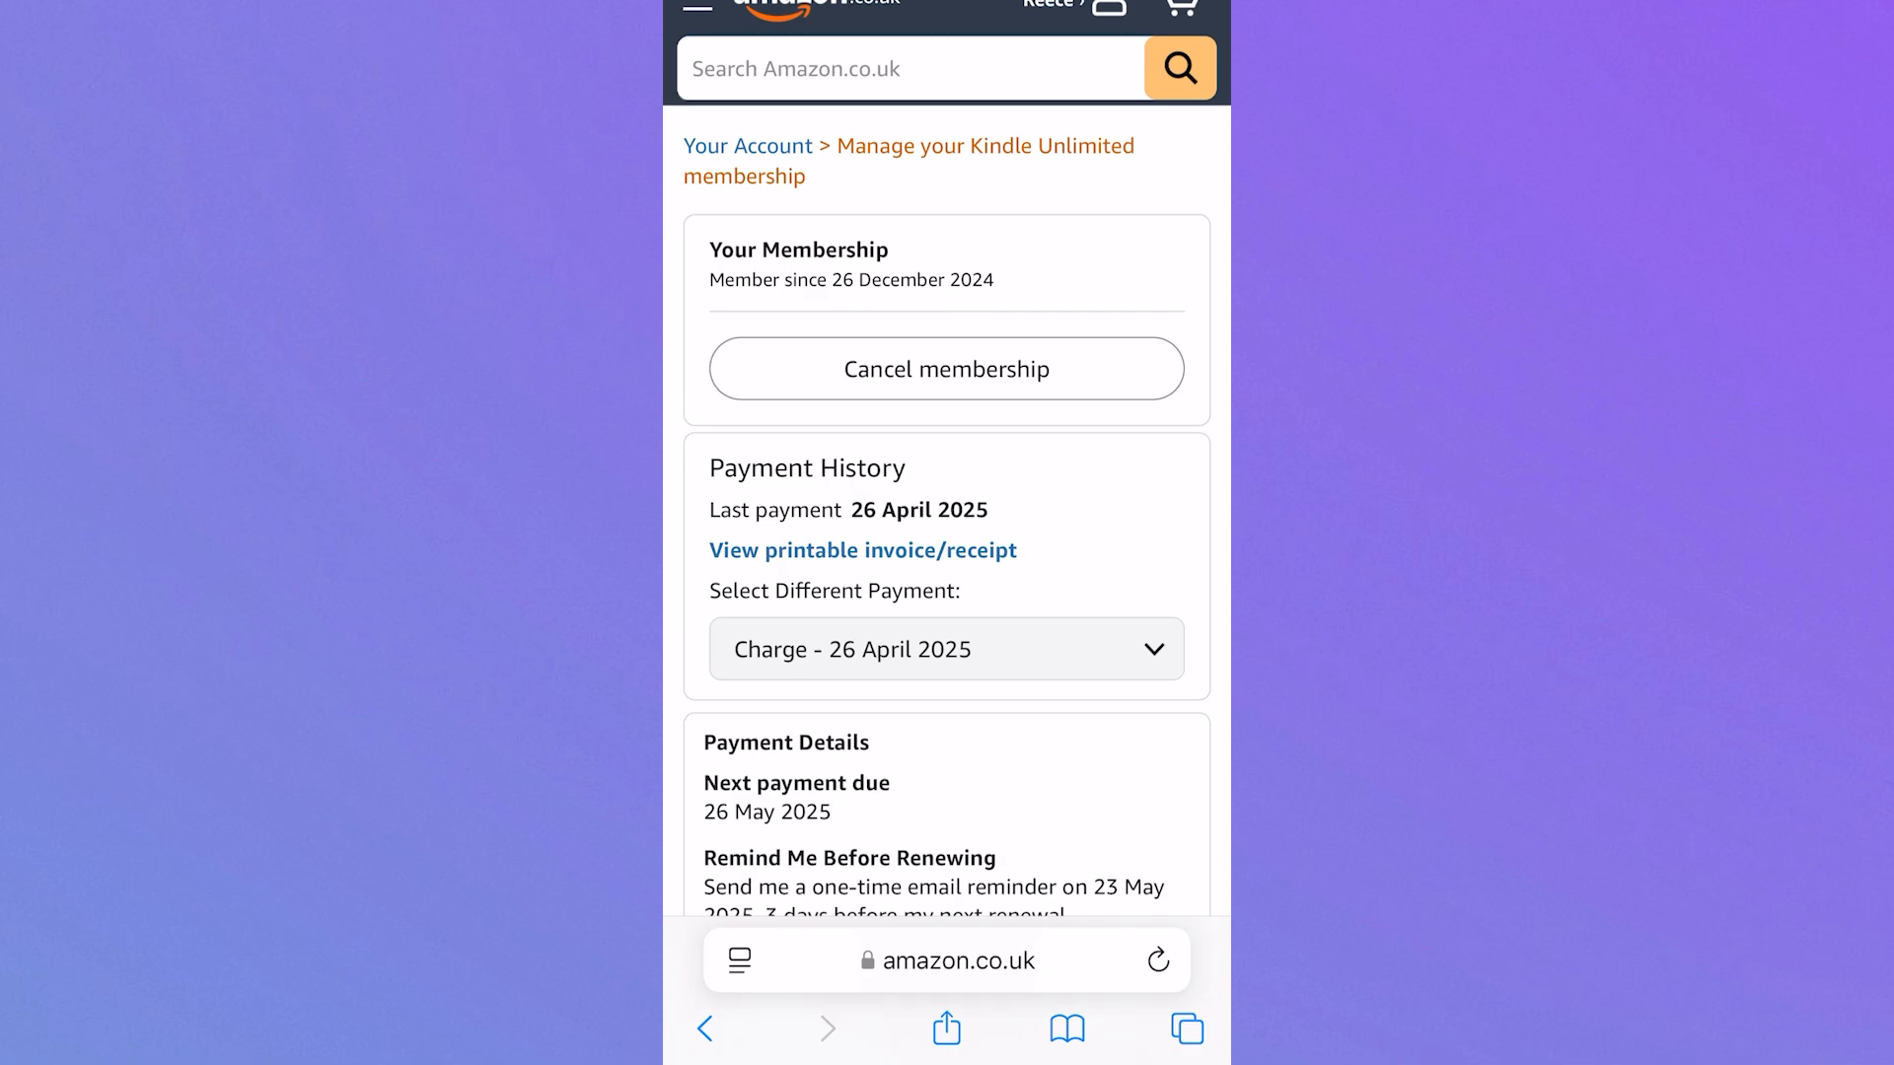
Step: Cancel the Kindle Unlimited membership and confirm, reaching the cancellation page stating it ends 26 May 2025
{"action": "left_click", "coordinate": [946, 368]}
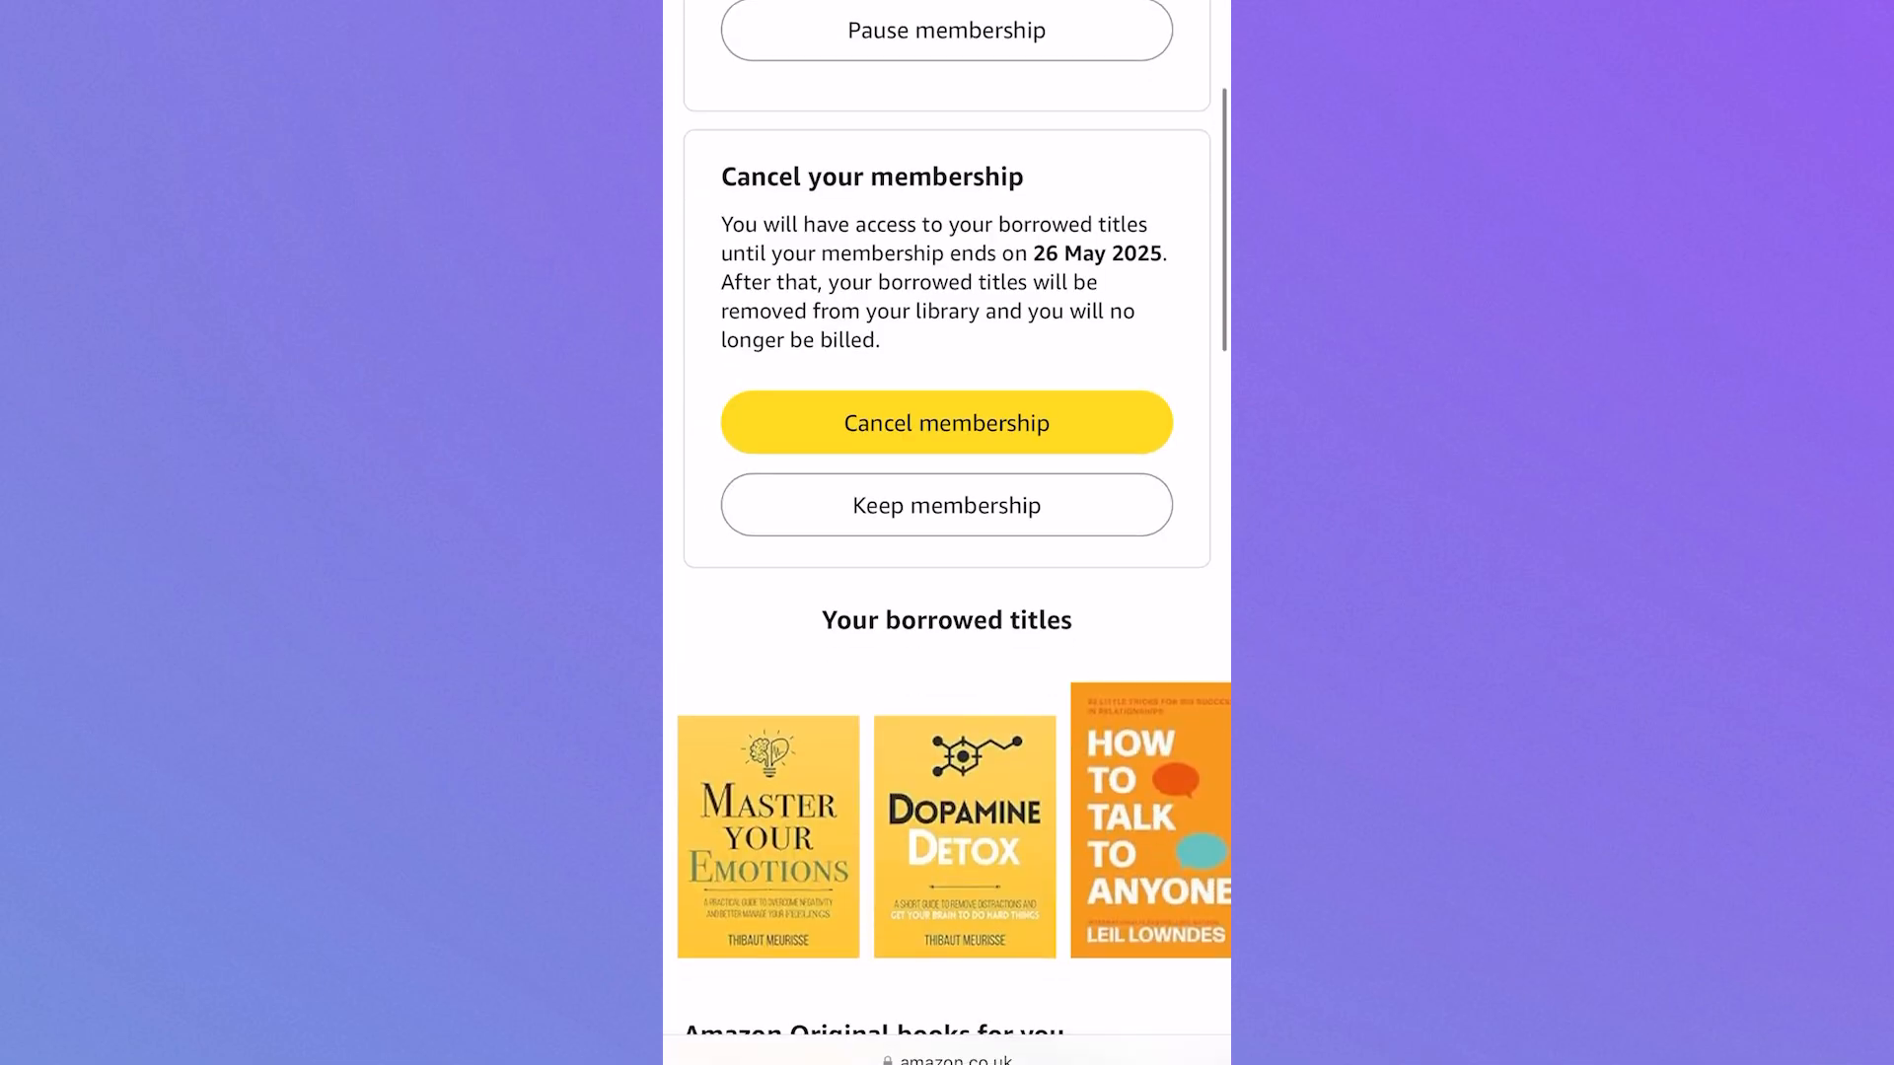
{"action": "left_click", "coordinate": [946, 421]}
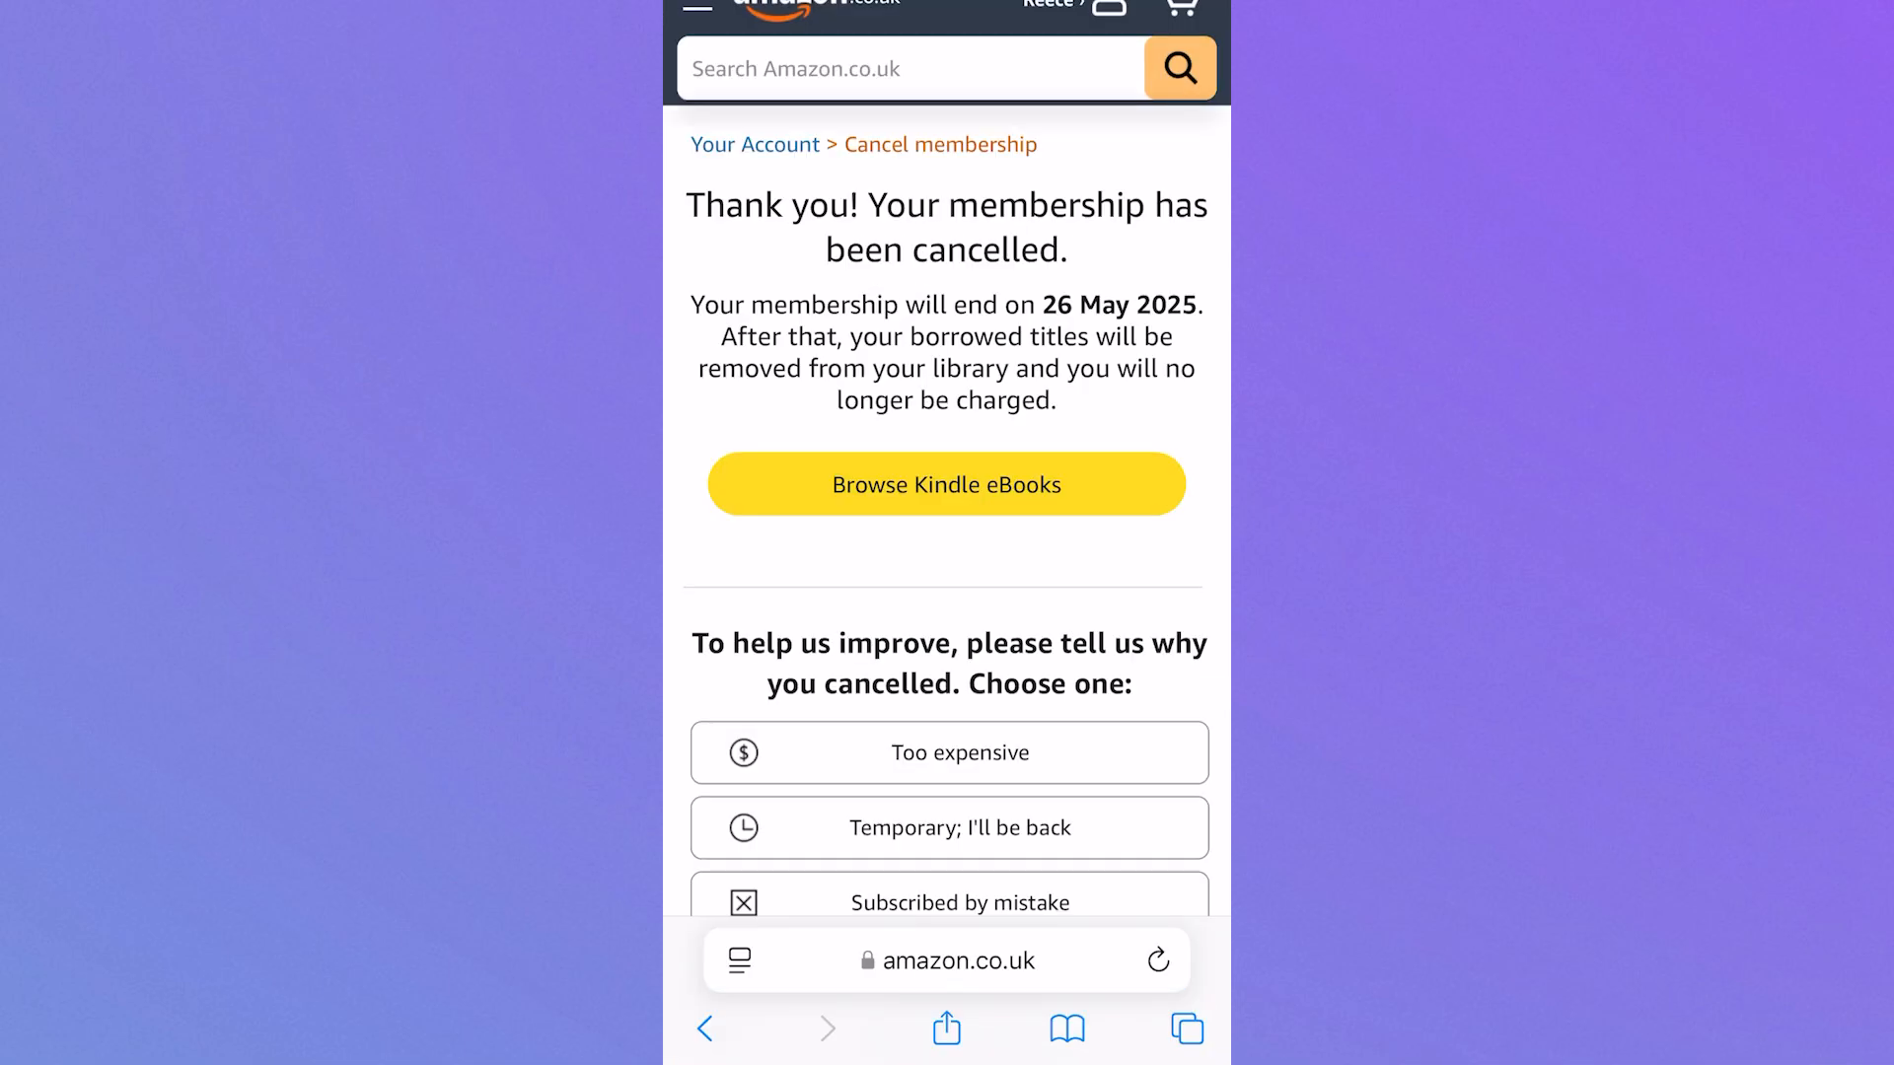